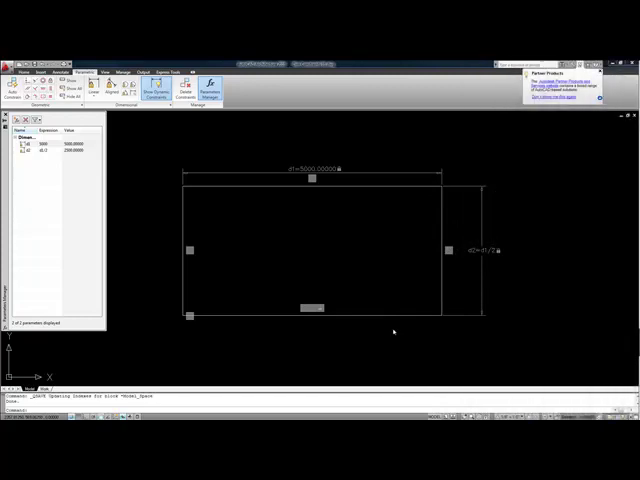
mouse_move(194, 188)
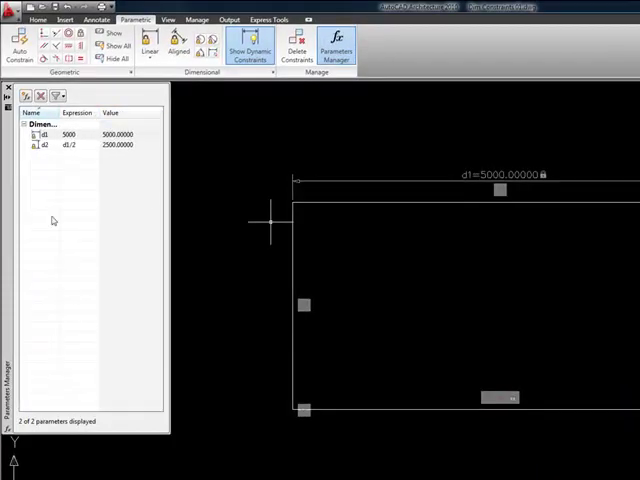
mouse_move(24, 96)
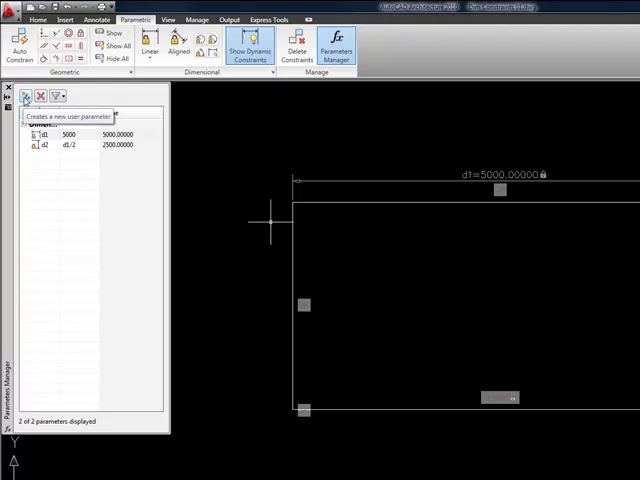
Add user parameter o1 for the hole offset and set its expression.
left_click(22, 96)
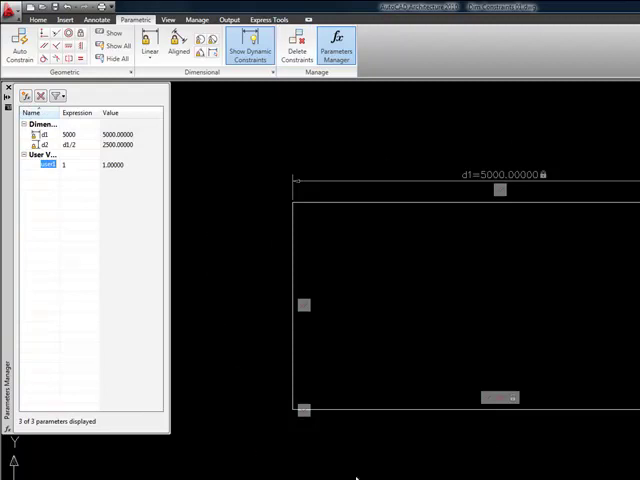
mouse_move(304, 246)
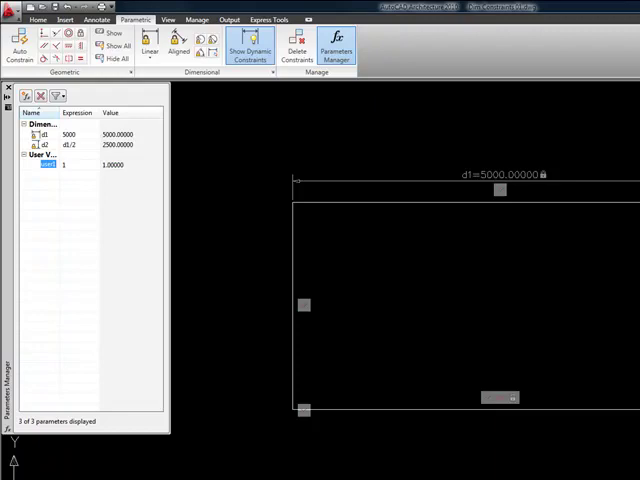
mouse_move(338, 268)
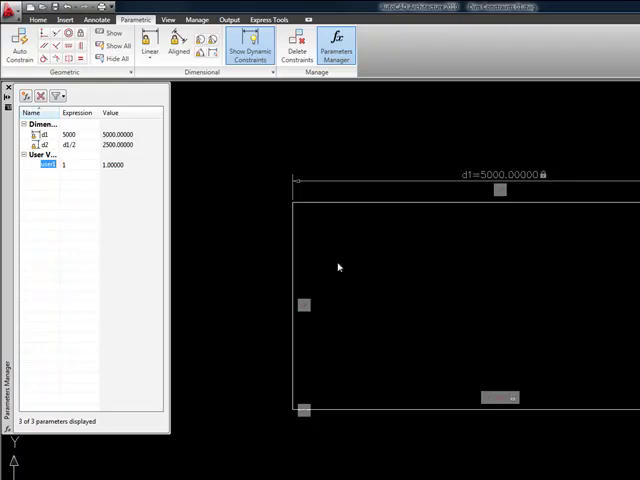
mouse_move(320, 216)
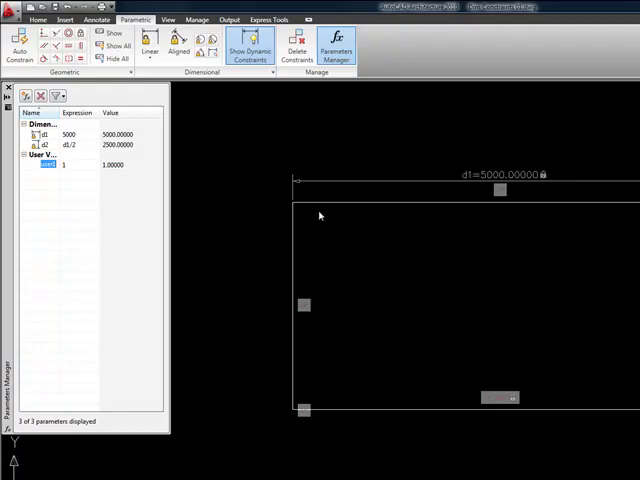
mouse_move(340, 252)
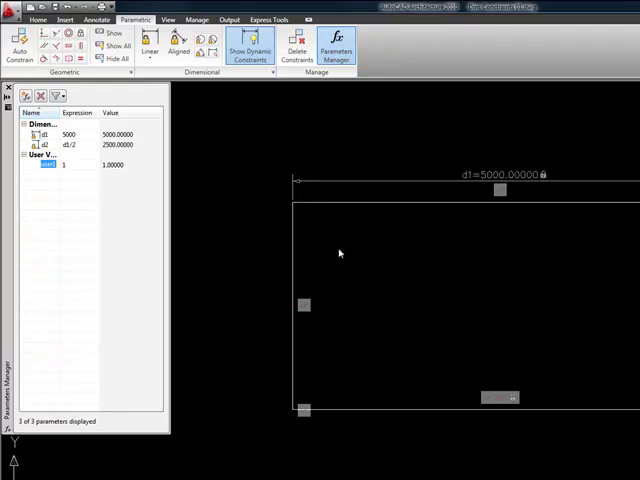
mouse_move(332, 216)
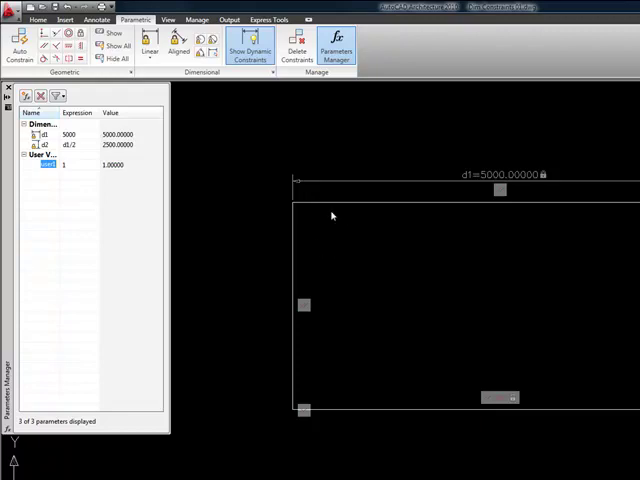
mouse_move(318, 254)
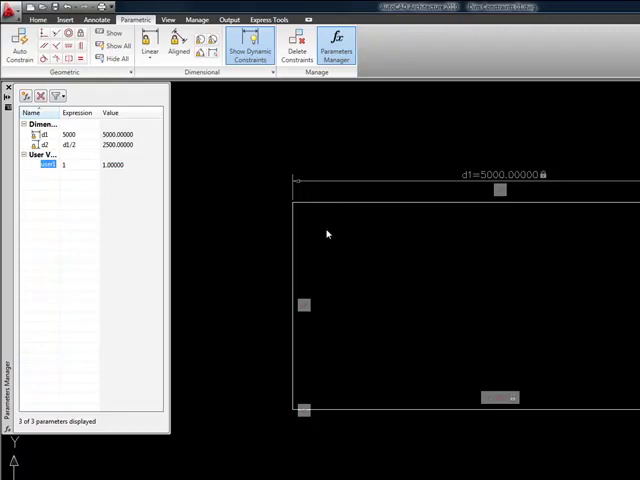
mouse_move(324, 240)
type("o")
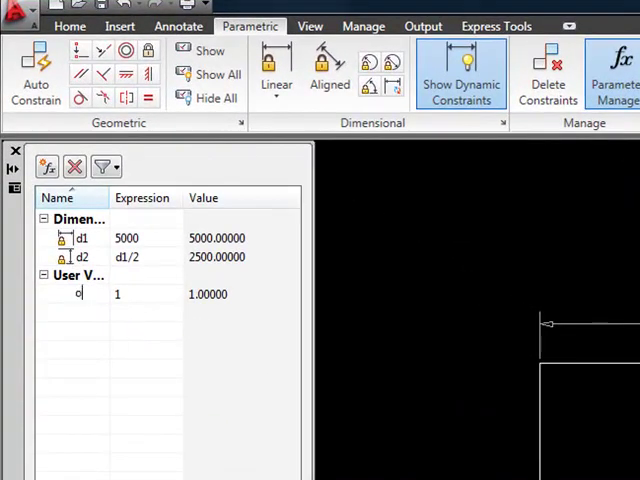
type("1")
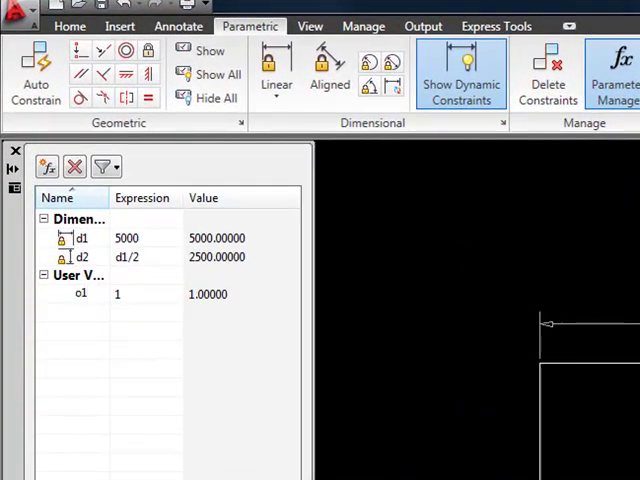
left_click(80, 292)
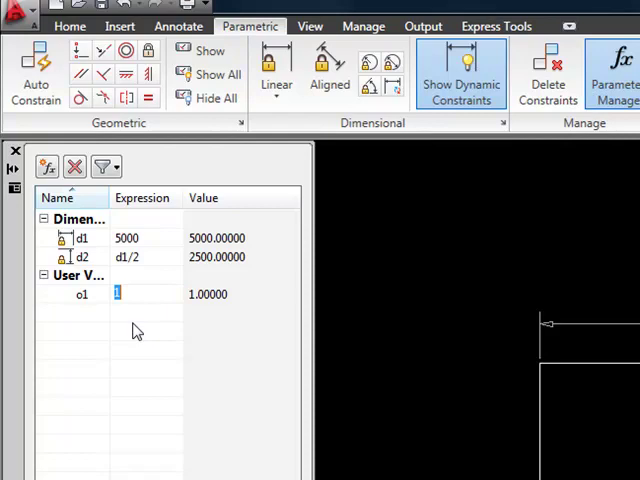
type("200")
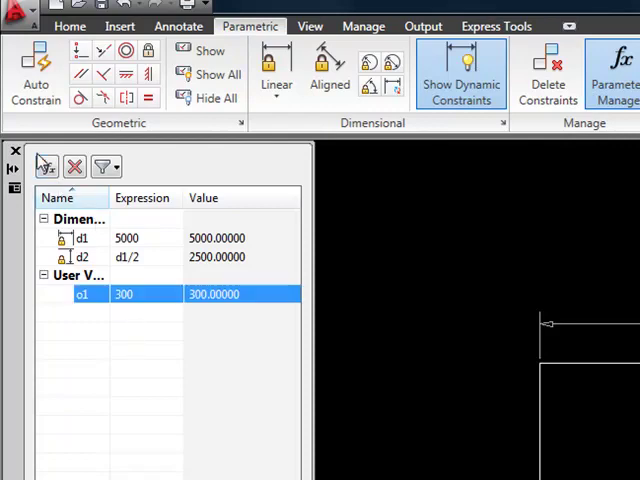
Add a second user parameter dia1 with expression 100 for the hole diameter.
left_click(48, 166)
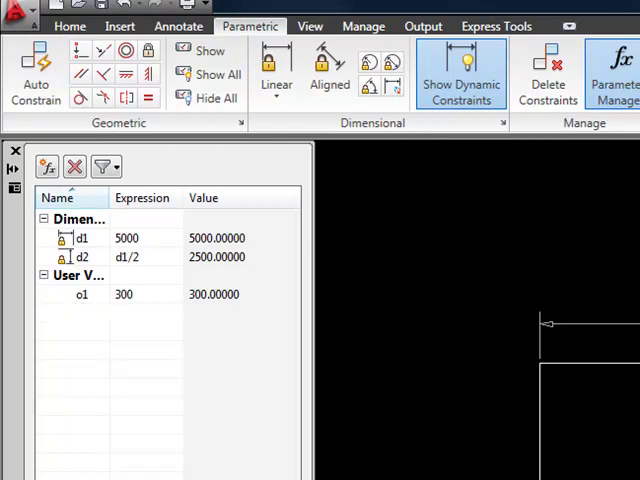
type("100")
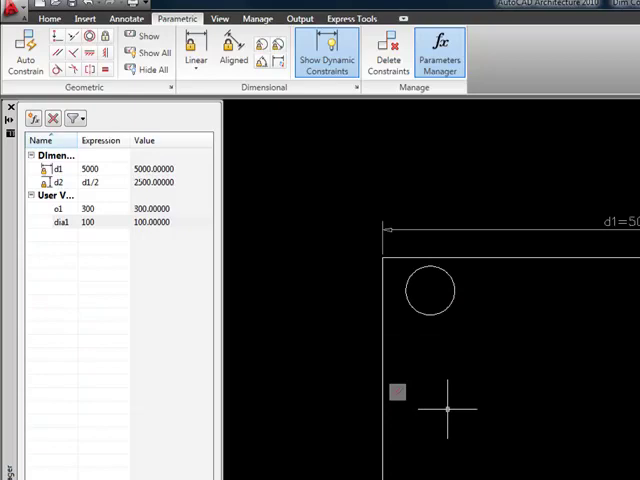
mouse_move(270, 158)
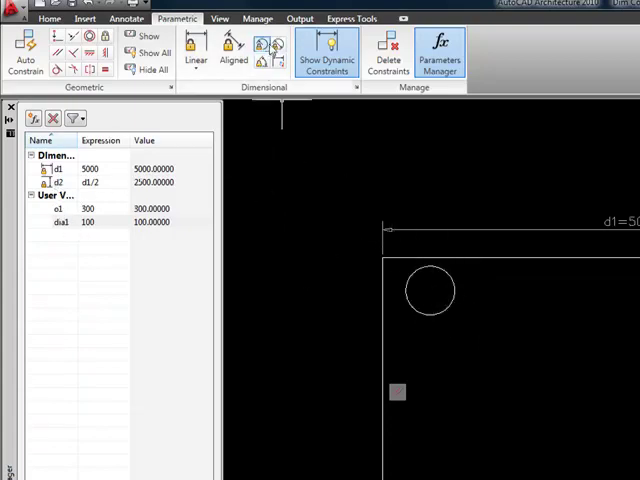
mouse_move(276, 48)
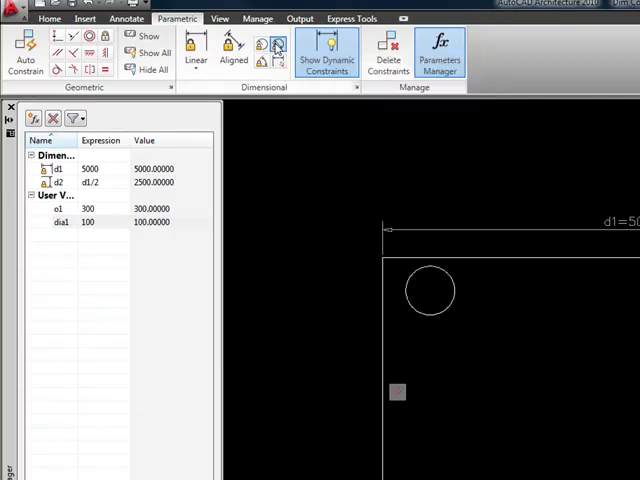
Apply a Diameter constraint to the corner circle and set it to dia1.
left_click(430, 290)
type("dia2=dia1")
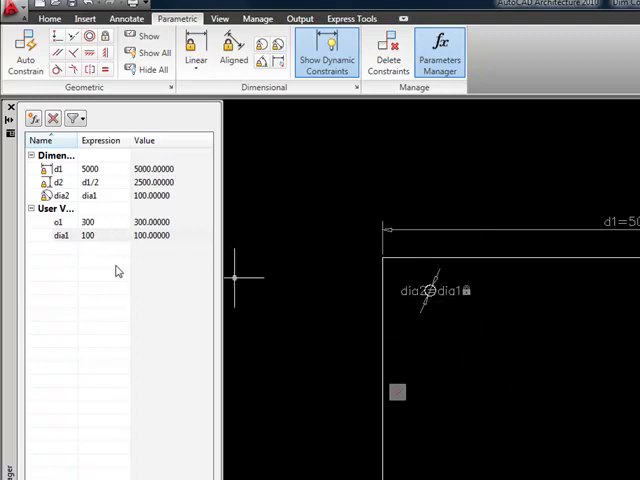
Change dia1's expression to 150 so the circle's diameter follows it.
double_click(100, 234)
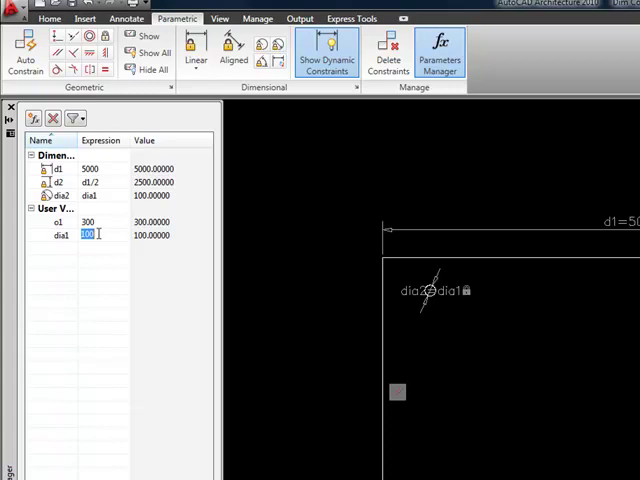
type("150")
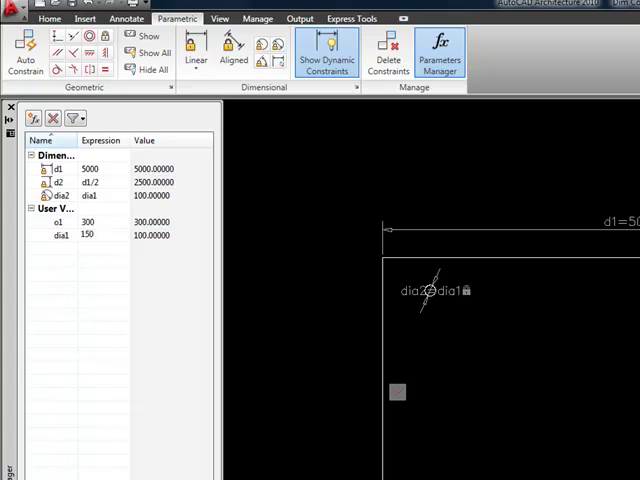
left_click(150, 234)
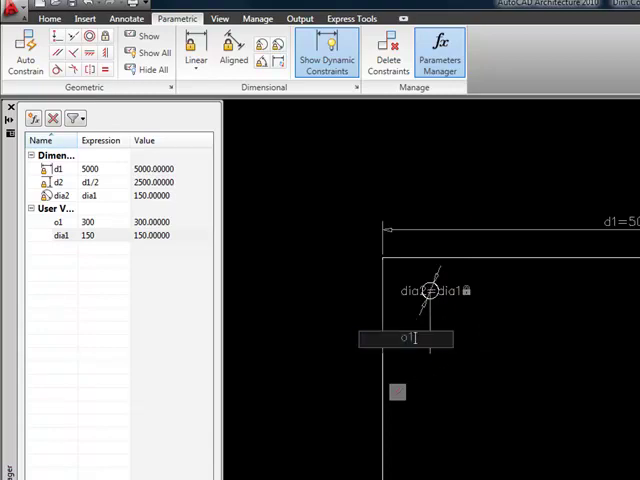
Add a Linear constraint from the plate edge to the circle centre, valued o1.
left_click(196, 50)
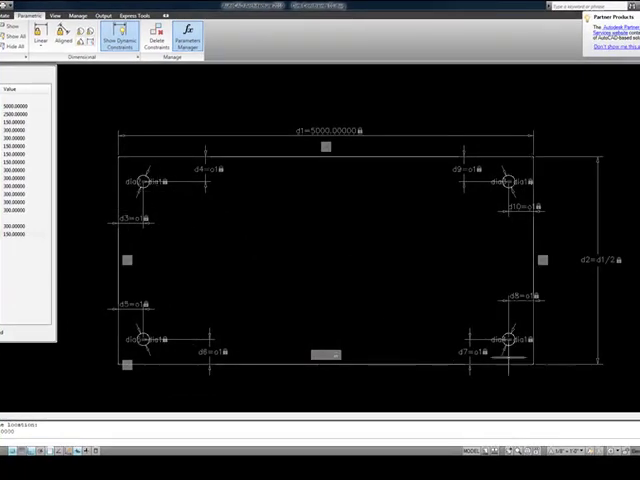
mouse_move(360, 278)
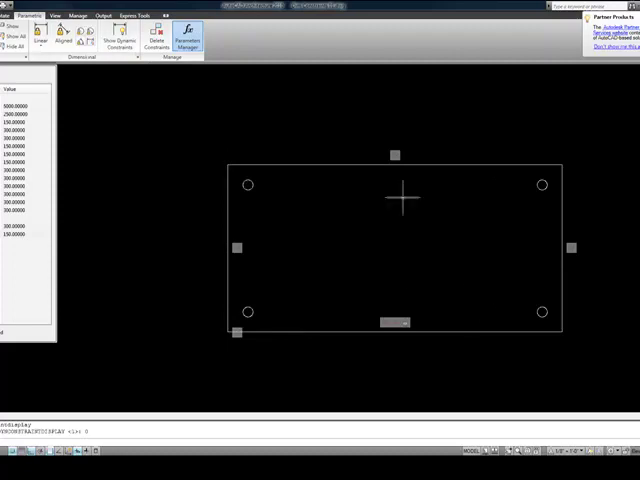
mouse_move(236, 116)
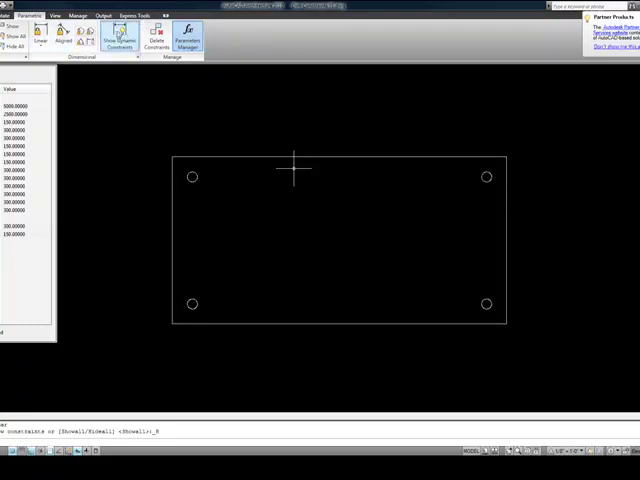
Redisplay the dynamic constraints on the plate and its four holes.
left_click(12, 36)
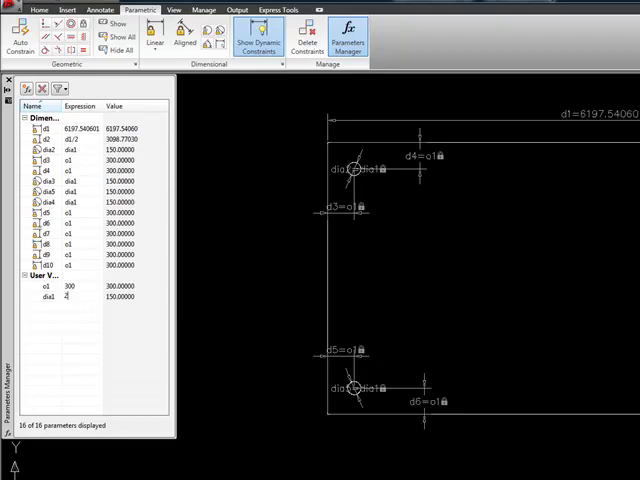
Set dia1 to 200 and o1 to 500 in Parameters Manager.
type("200")
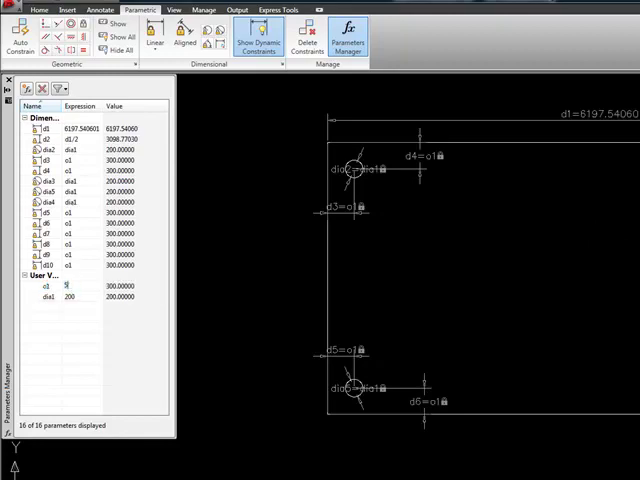
type("500")
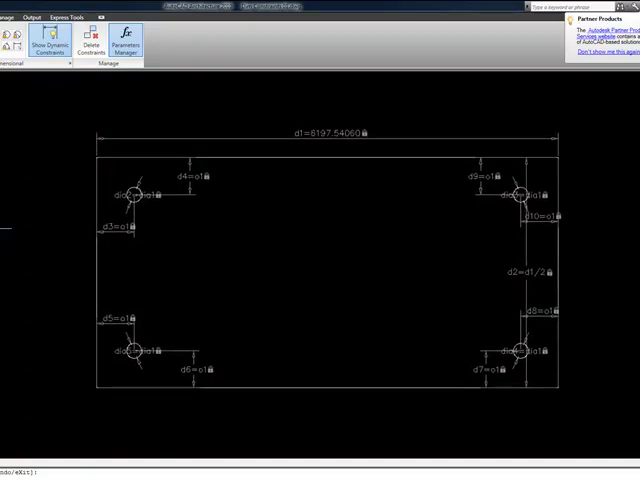
left_click(122, 40)
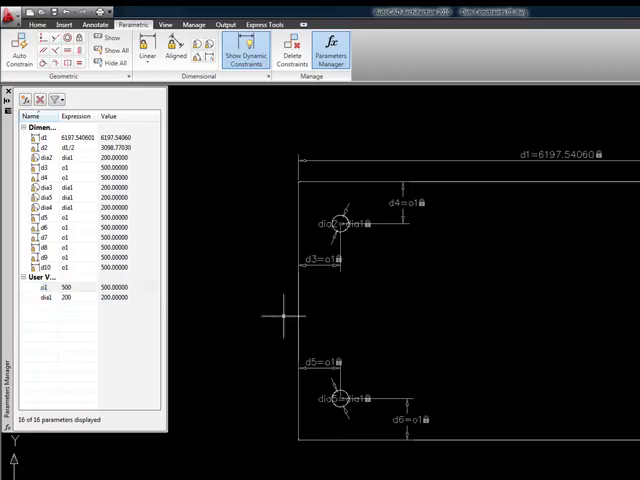
left_click(70, 298)
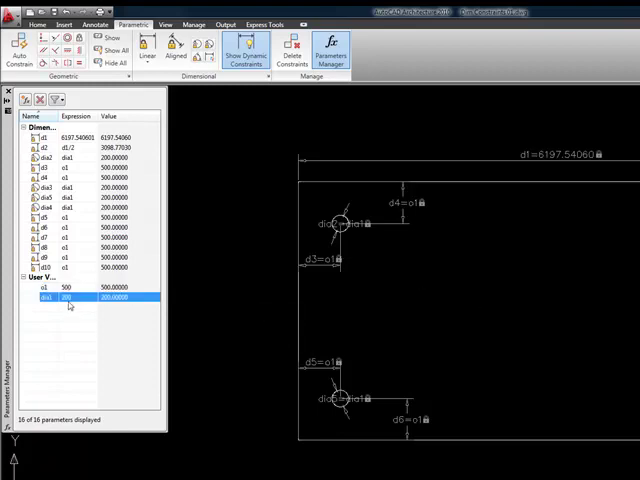